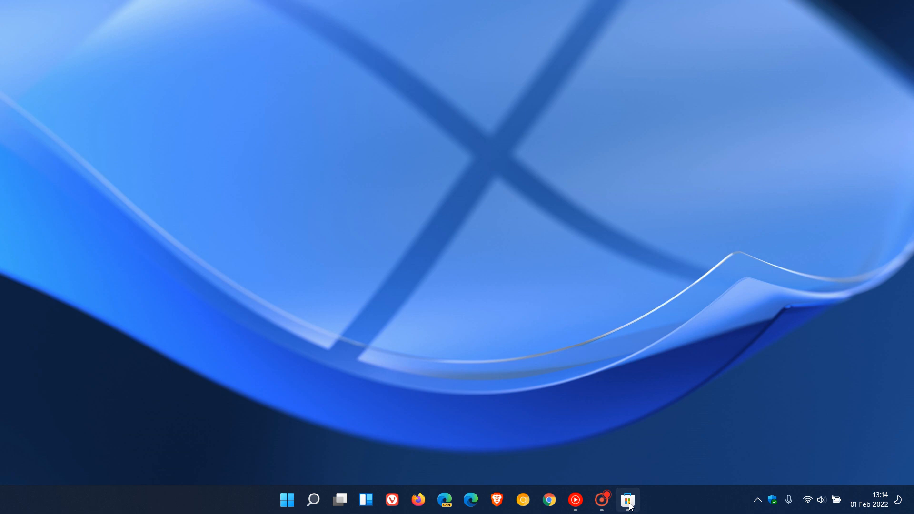
# Restore the Microsoft Store window showing the Screen Recorder Pro For Win10 listing
pyautogui.click(628, 500)
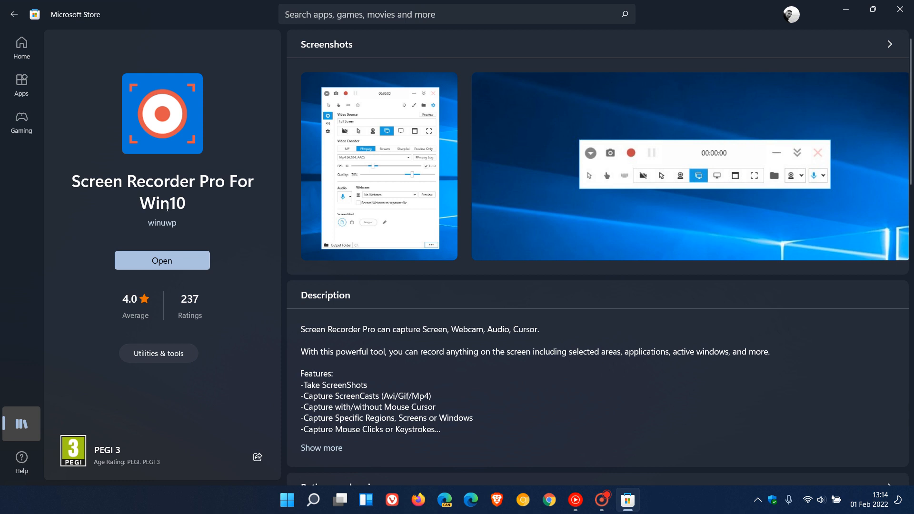
pyautogui.moveTo(218, 232)
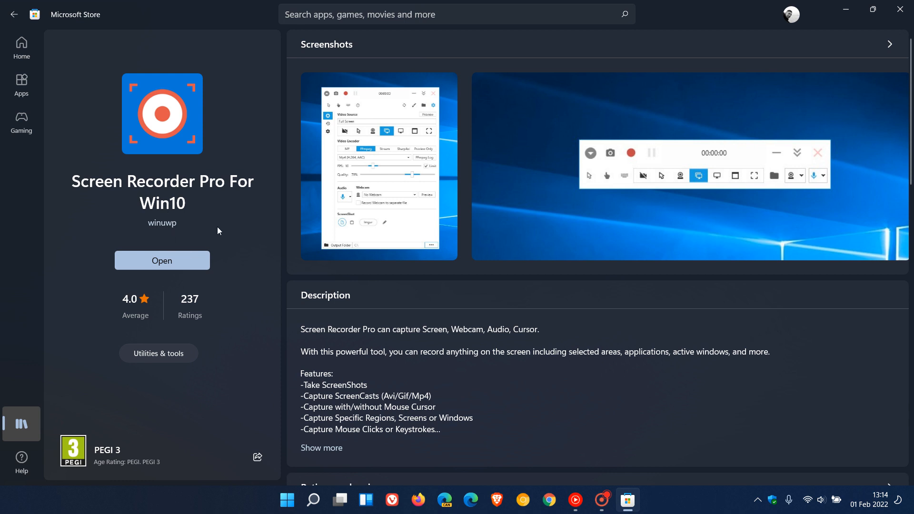
pyautogui.moveTo(221, 218)
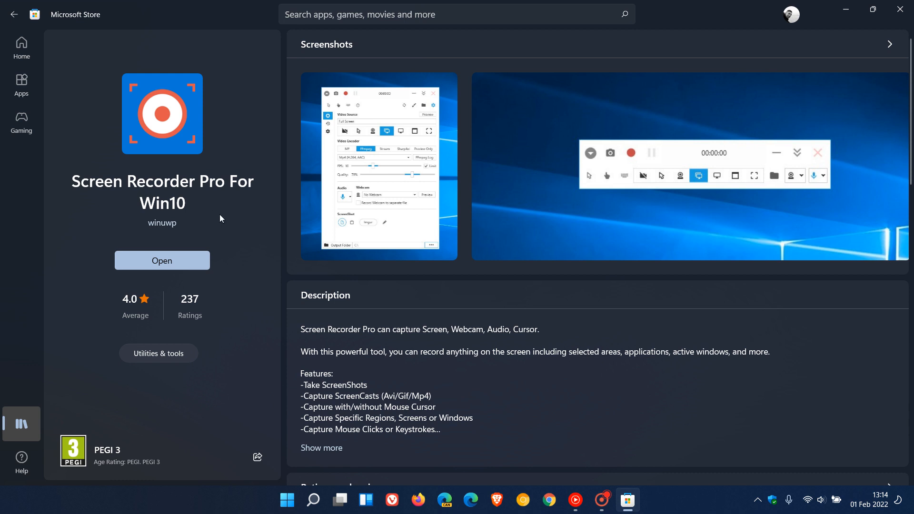
pyautogui.moveTo(317, 334)
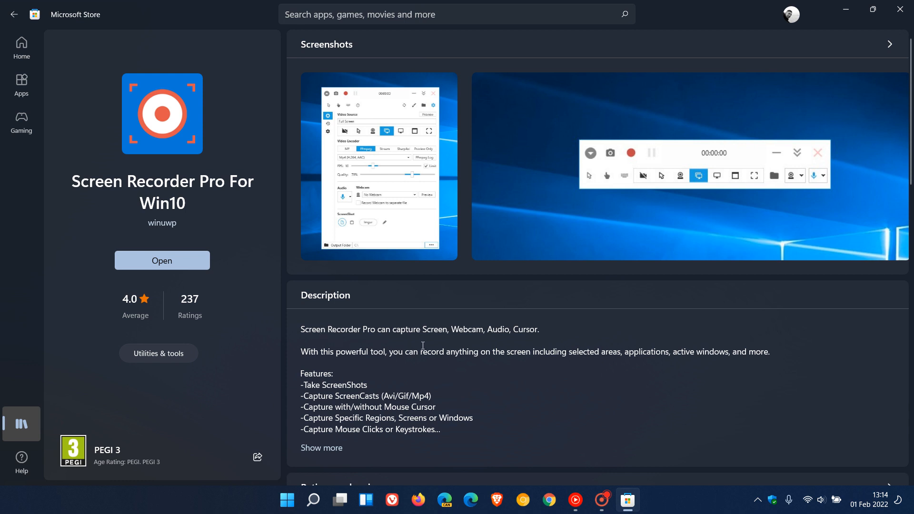
pyautogui.moveTo(539, 337)
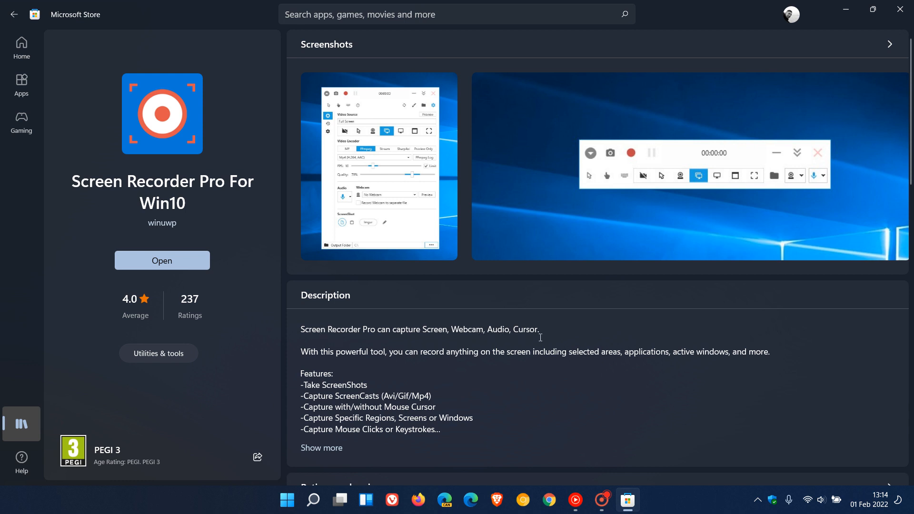
# Scroll the listing down to Ratings and reviews, then back up to the description
pyautogui.scroll(-3)
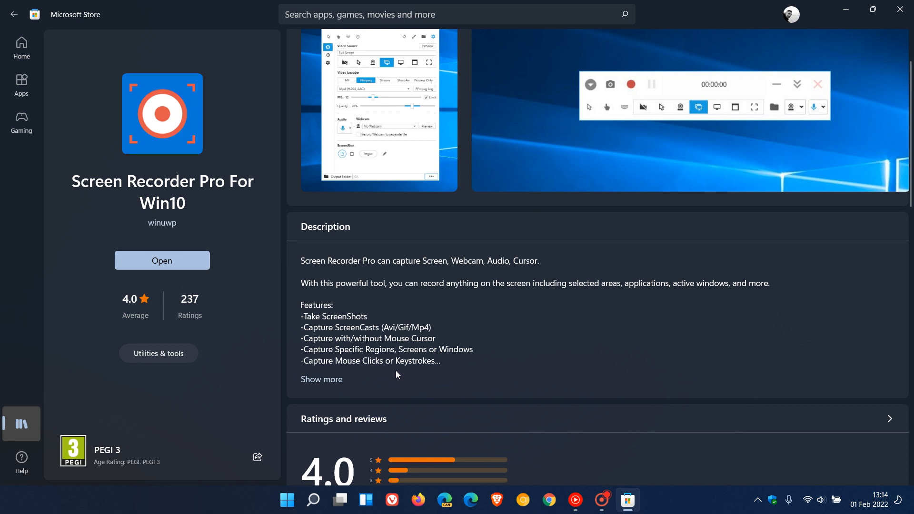
pyautogui.moveTo(518, 315)
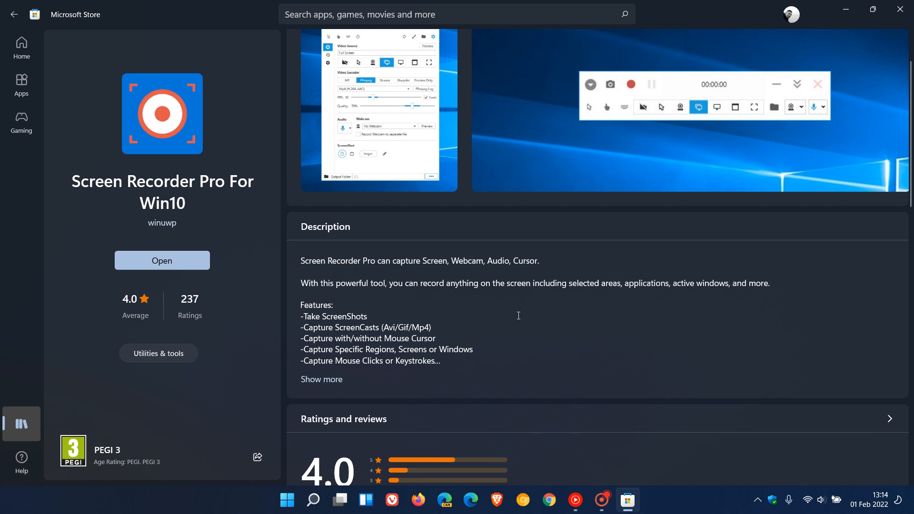
pyautogui.scroll(3)
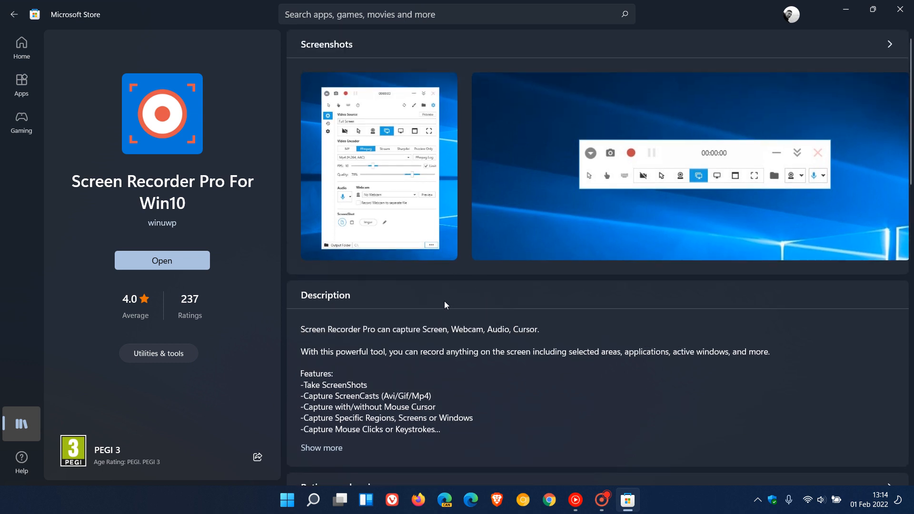
pyautogui.moveTo(185, 191)
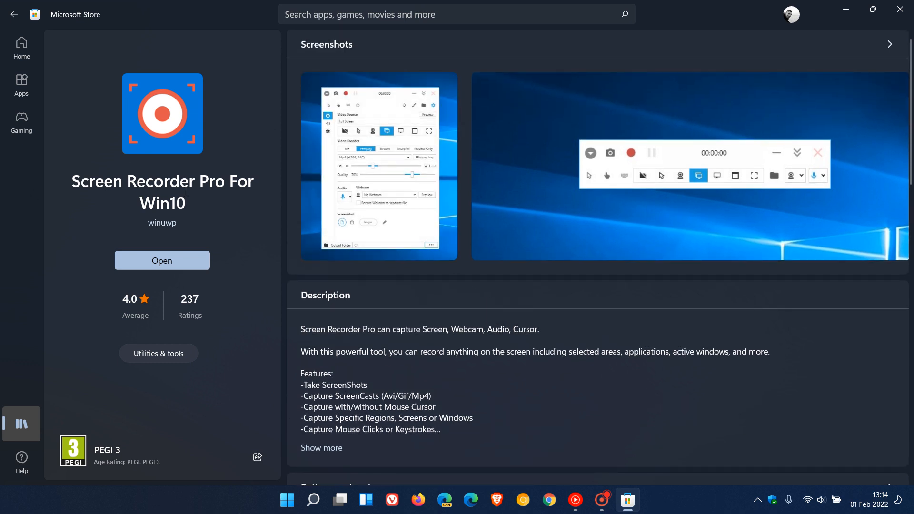
pyautogui.moveTo(231, 224)
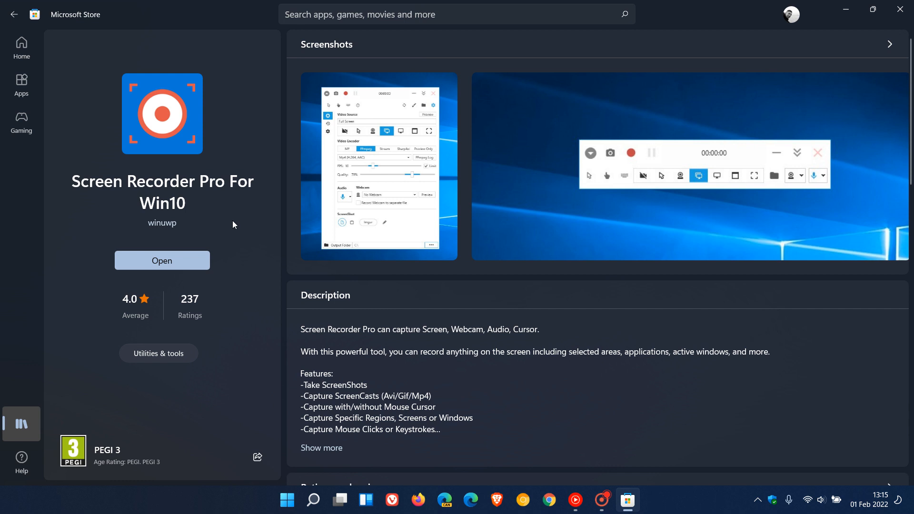
pyautogui.moveTo(228, 221)
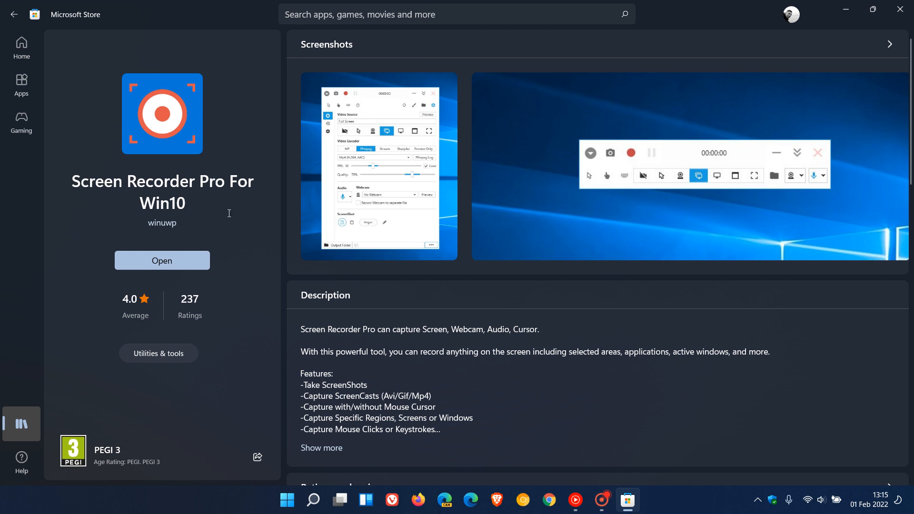
pyautogui.moveTo(671, 140)
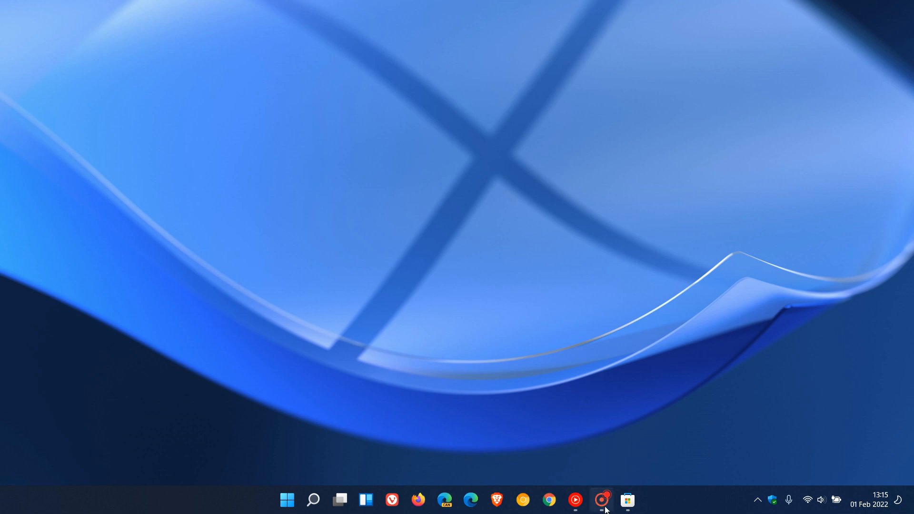
# Open Screen Recorder Pro's main window from its taskbar icon
pyautogui.click(602, 499)
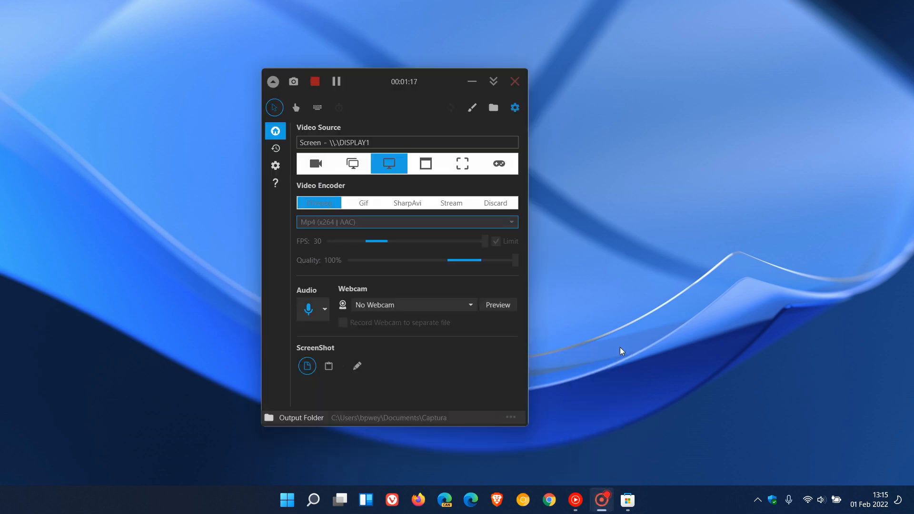
pyautogui.moveTo(414, 111)
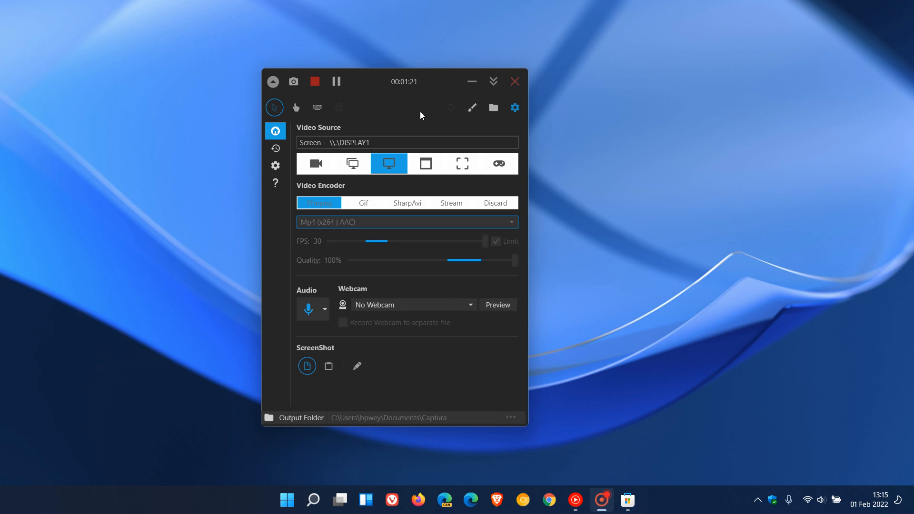
pyautogui.moveTo(352, 117)
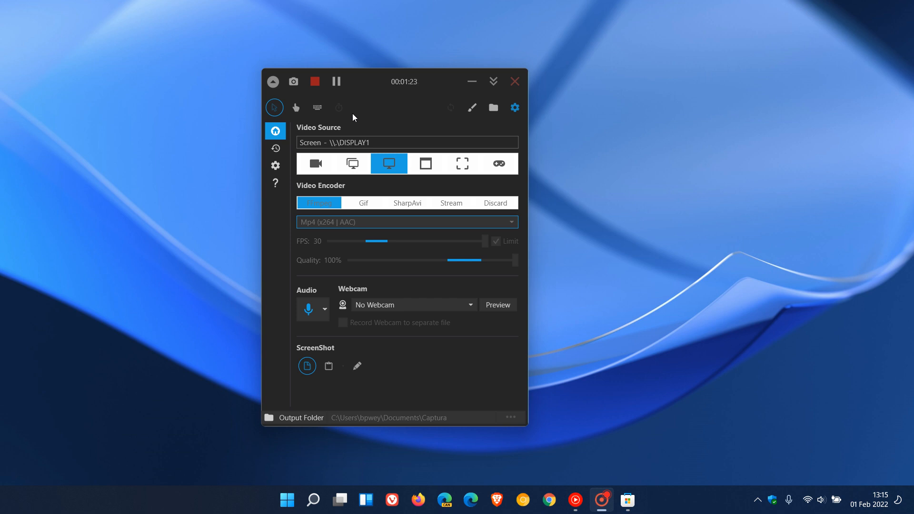
pyautogui.moveTo(317, 165)
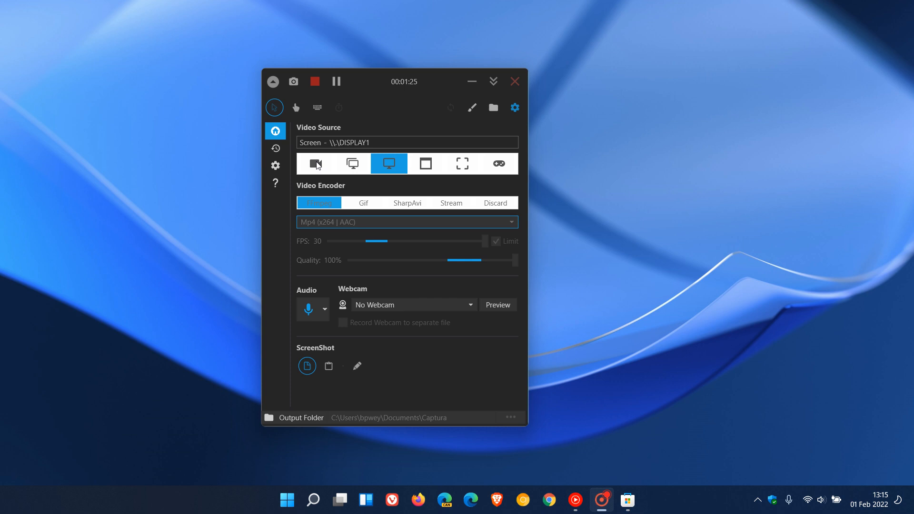
pyautogui.moveTo(373, 169)
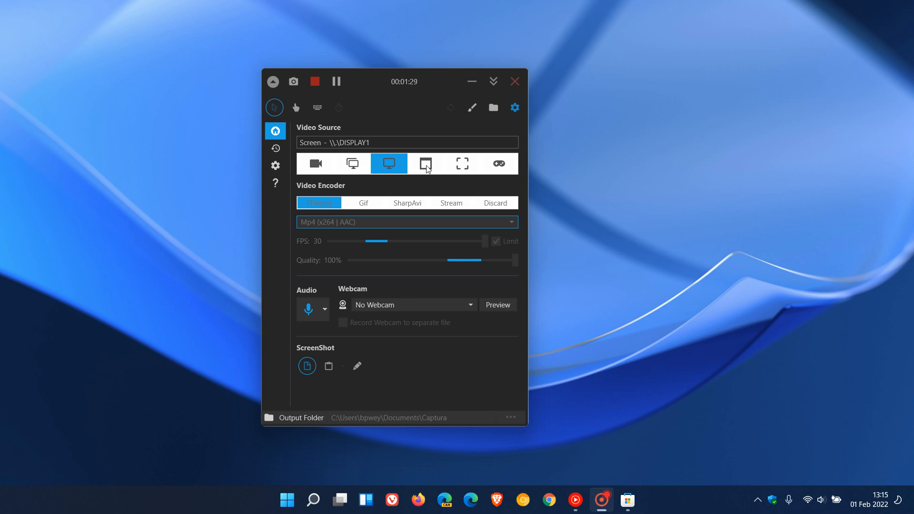
pyautogui.moveTo(581, 178)
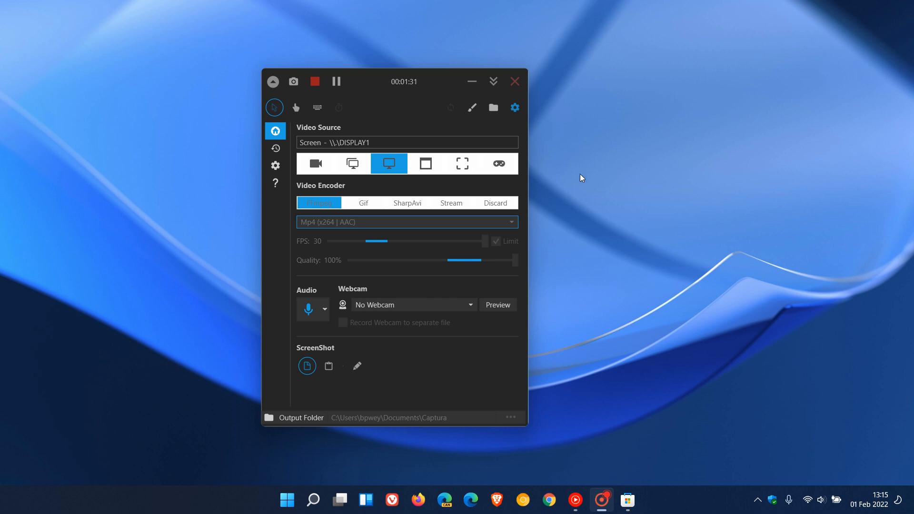
pyautogui.moveTo(340, 189)
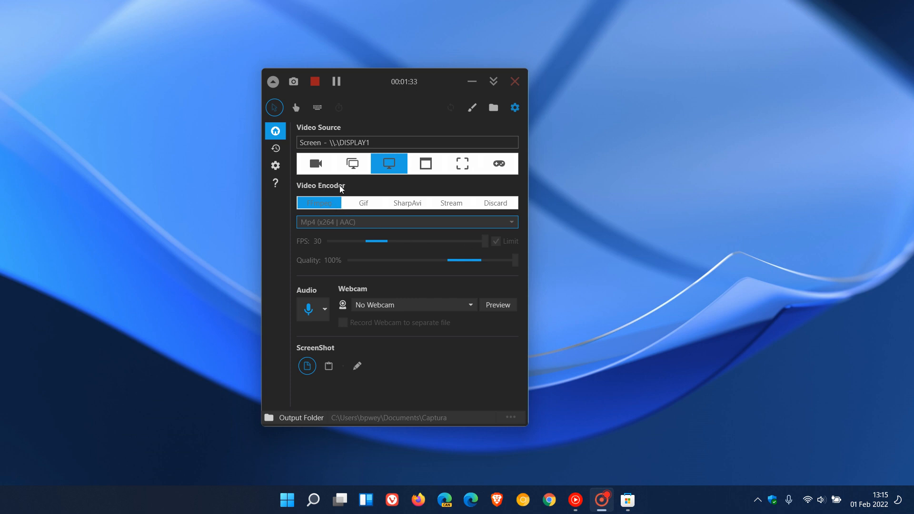
pyautogui.moveTo(365, 226)
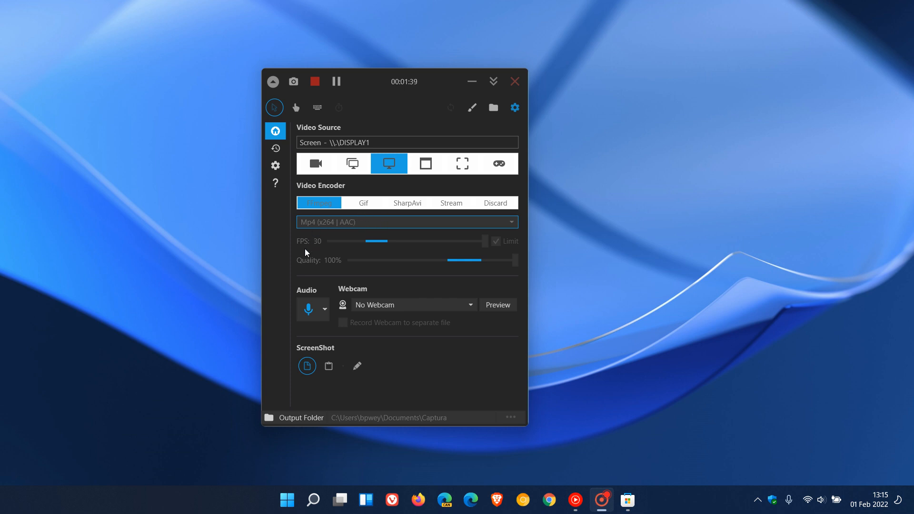
pyautogui.moveTo(319, 277)
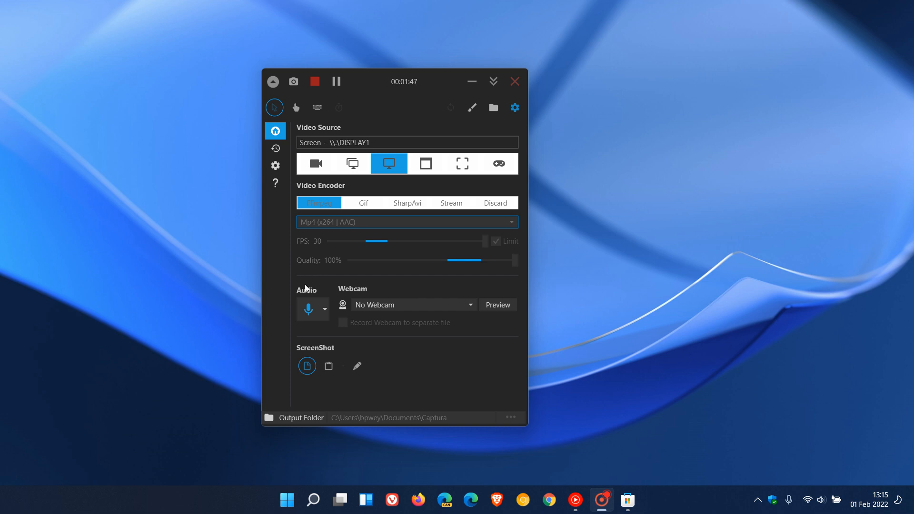
pyautogui.moveTo(309, 309)
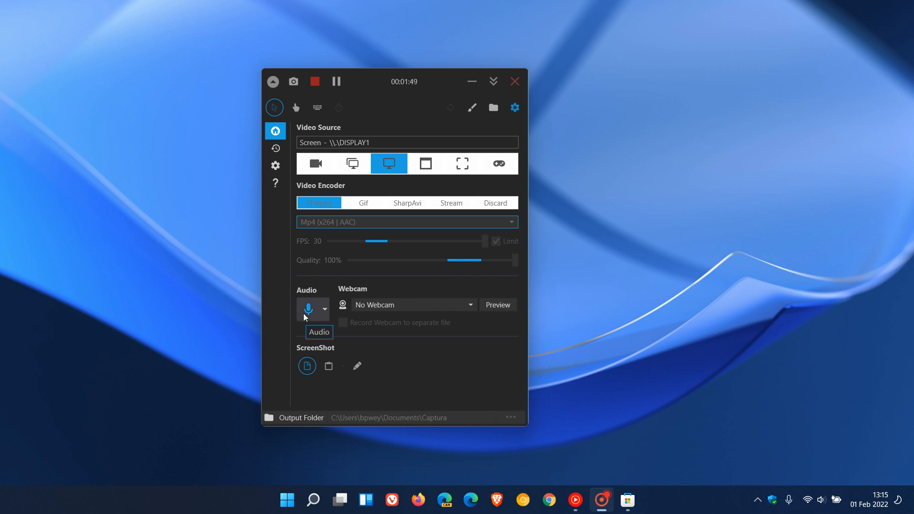
pyautogui.moveTo(275, 171)
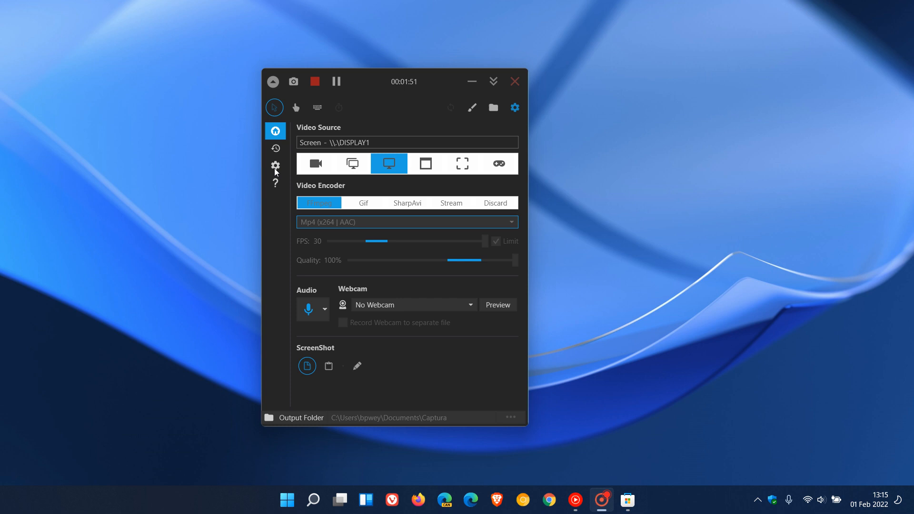
# Open the Configure settings page, then the Configure dialog on its Proxy tab
pyautogui.click(275, 165)
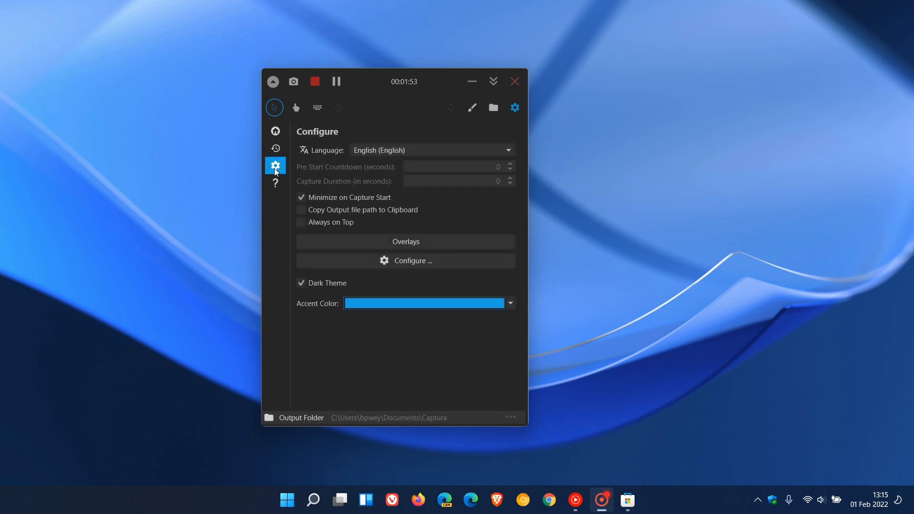
pyautogui.moveTo(277, 175)
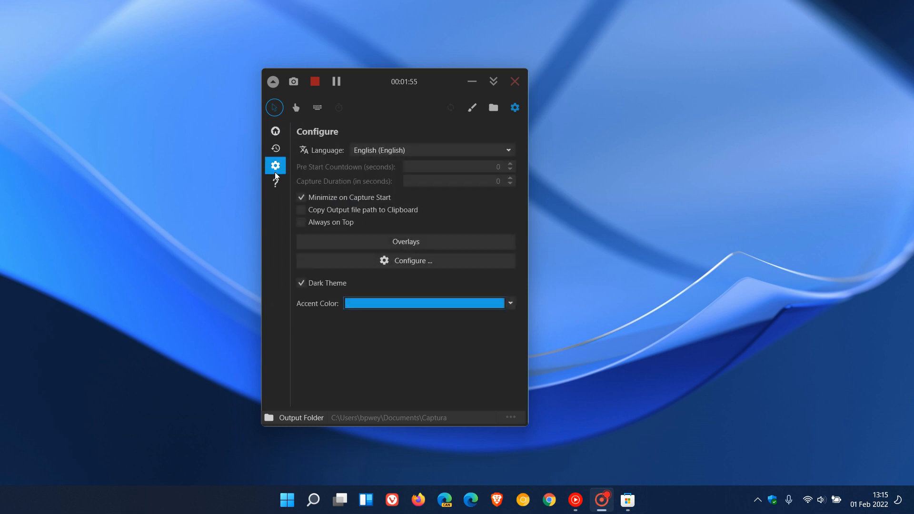
pyautogui.moveTo(346, 208)
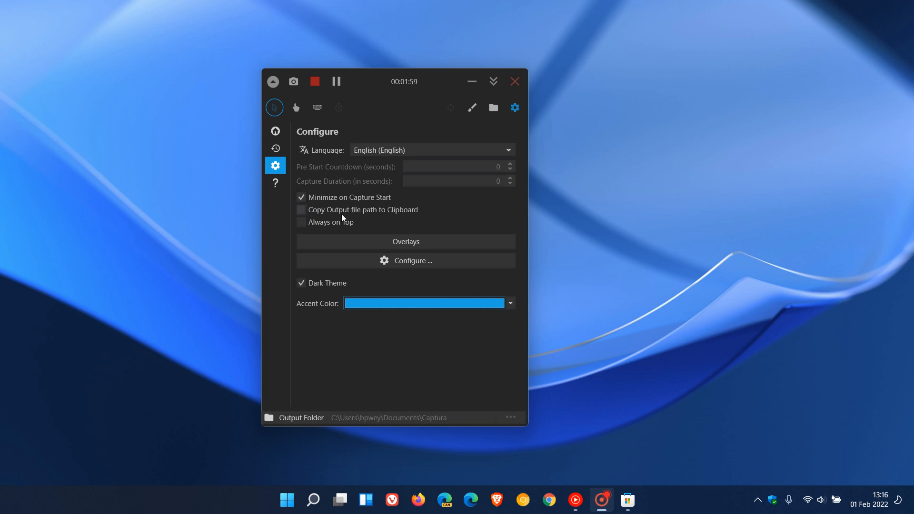
pyautogui.moveTo(397, 218)
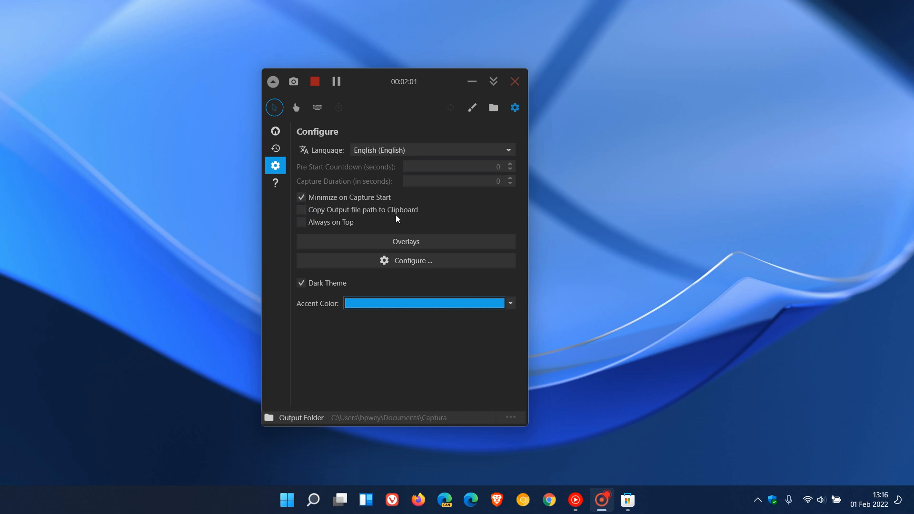
pyautogui.moveTo(400, 292)
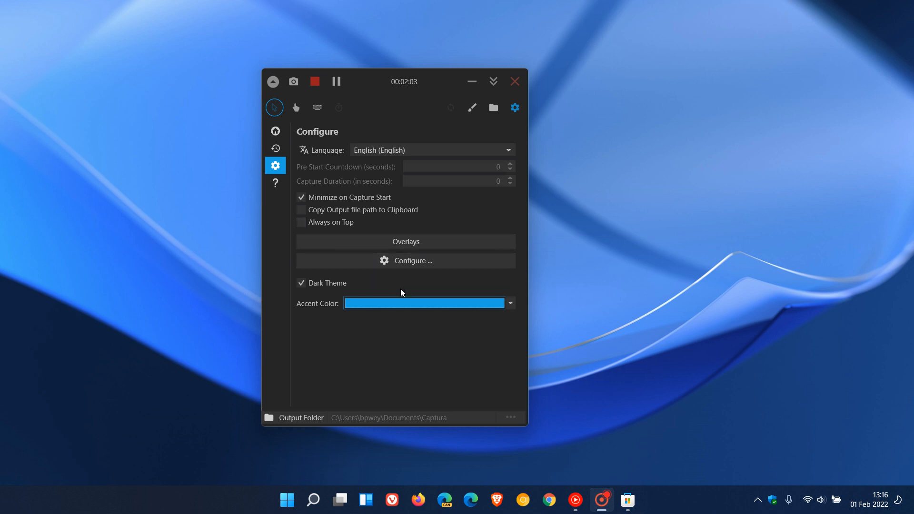
pyautogui.moveTo(410, 260)
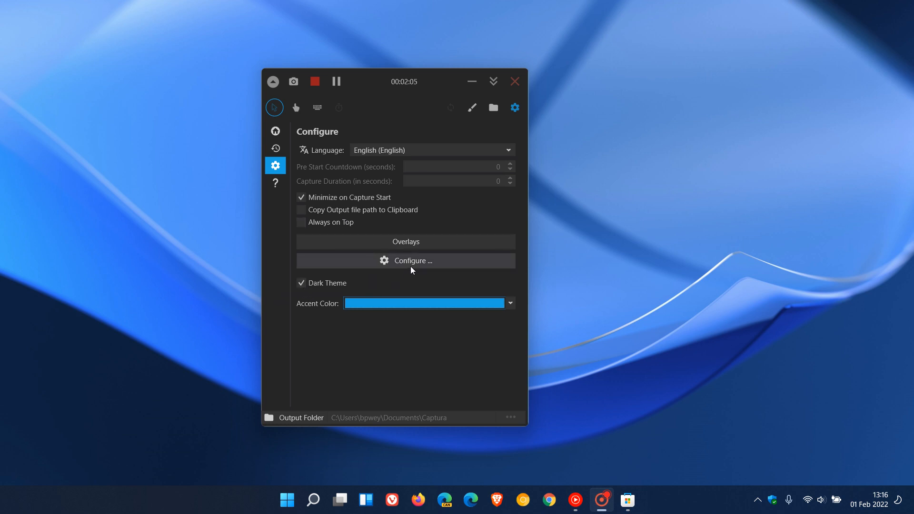
pyautogui.click(406, 260)
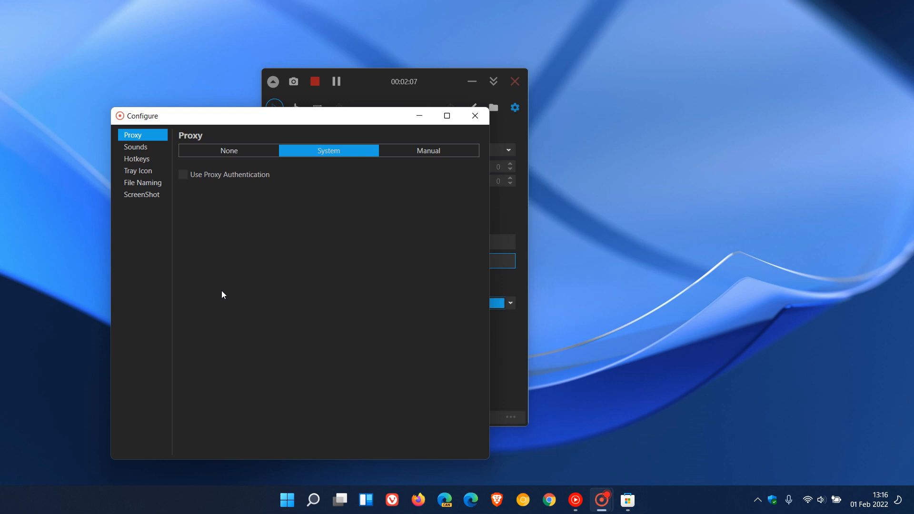
# View the Sounds and Hotkeys tabs, then the Tray Icon options
pyautogui.click(135, 147)
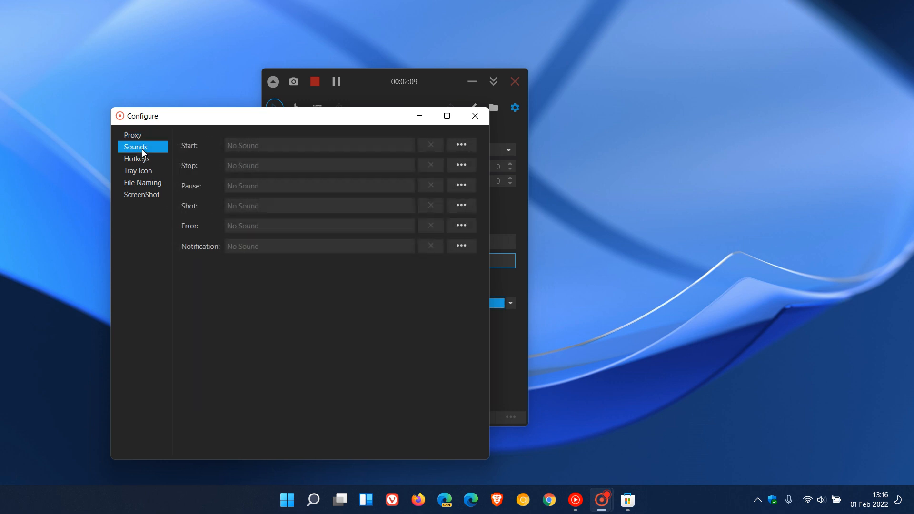
pyautogui.click(137, 158)
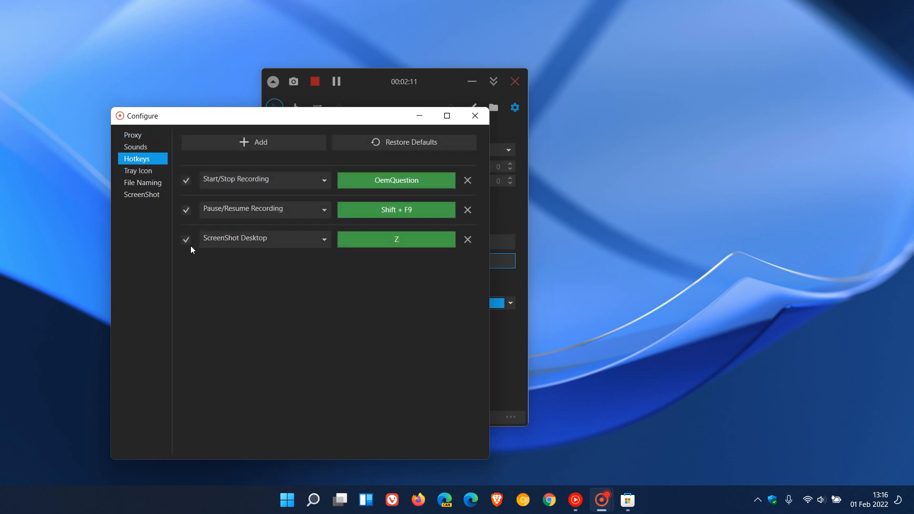
pyautogui.moveTo(327, 307)
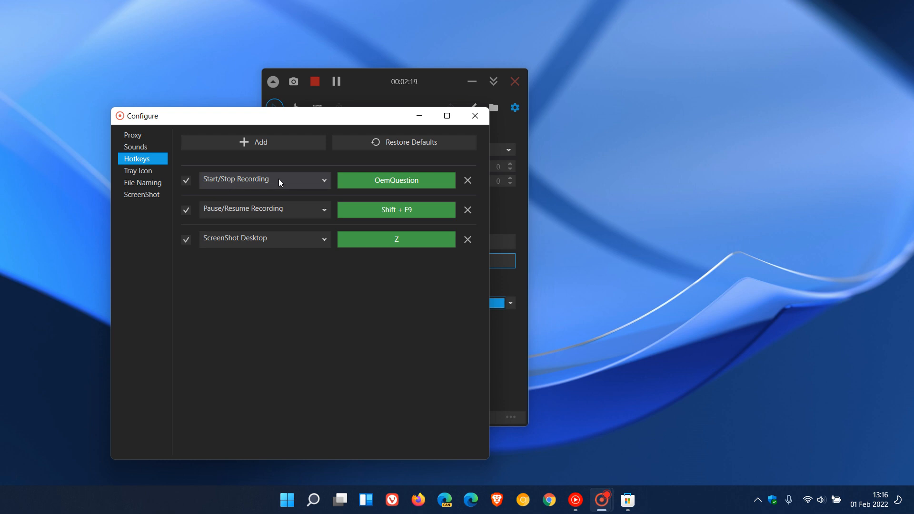
pyautogui.moveTo(224, 253)
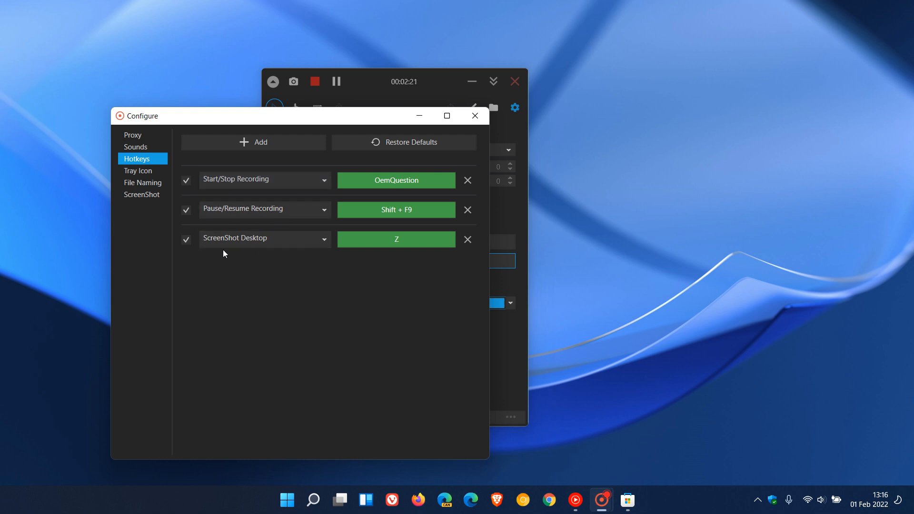
pyautogui.moveTo(342, 309)
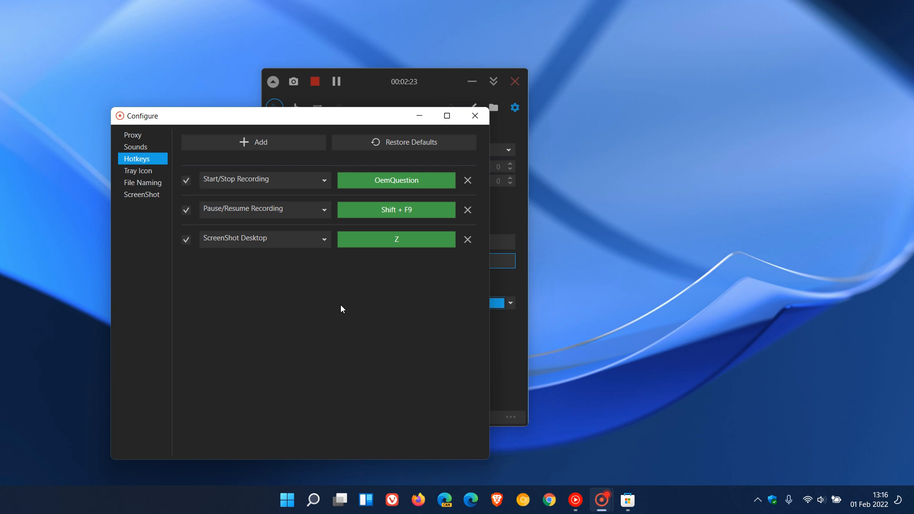
pyautogui.moveTo(351, 282)
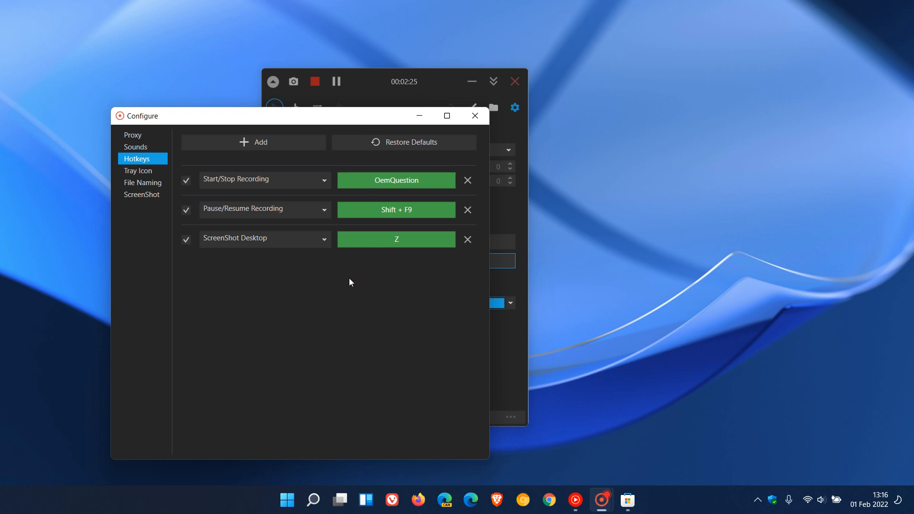
pyautogui.click(138, 171)
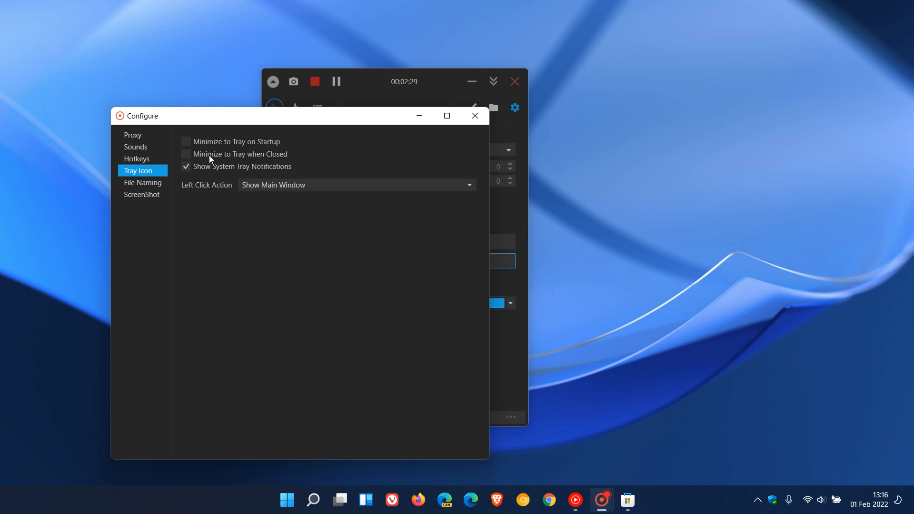
pyautogui.moveTo(143, 194)
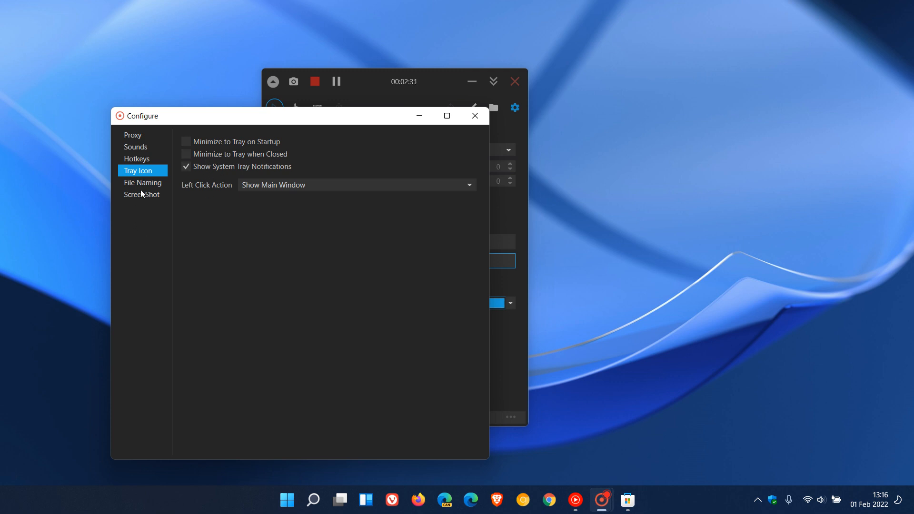
# View ScreenShot options, close Configure, return Home, and bring back the Store listing
pyautogui.click(141, 194)
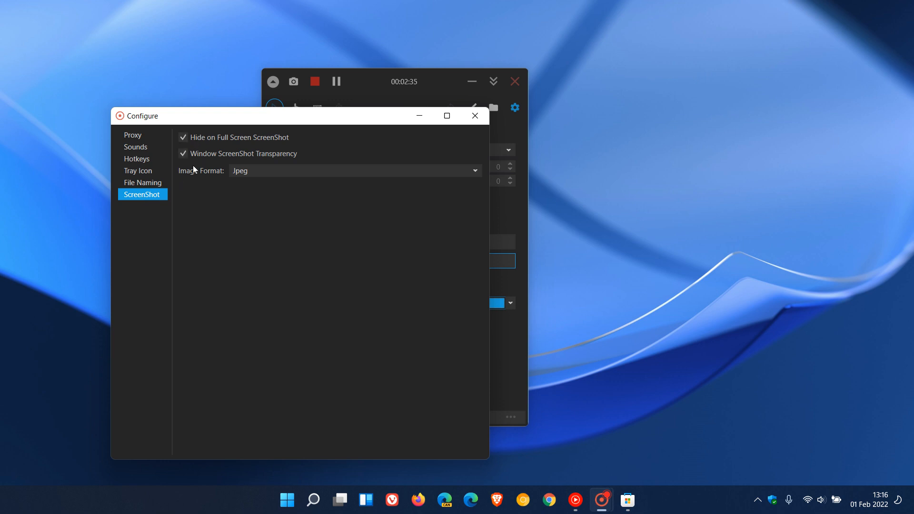
pyautogui.moveTo(248, 183)
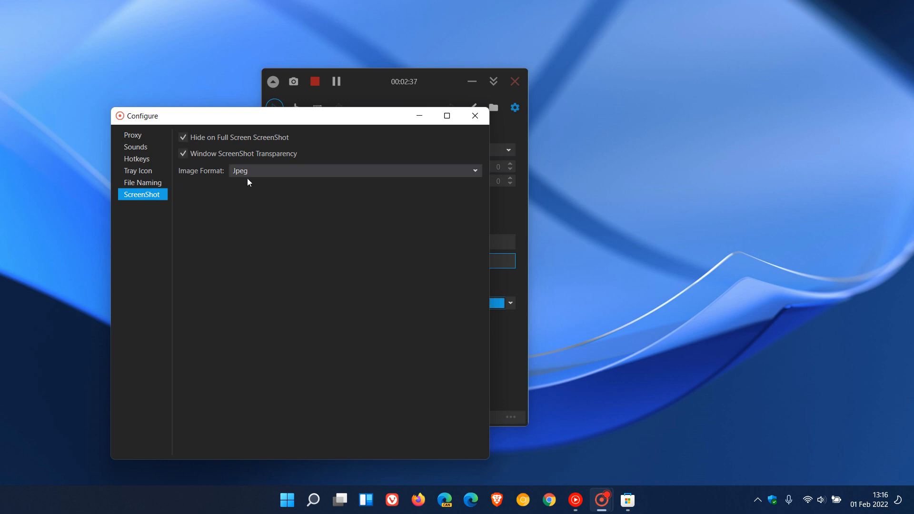
pyautogui.moveTo(475, 115)
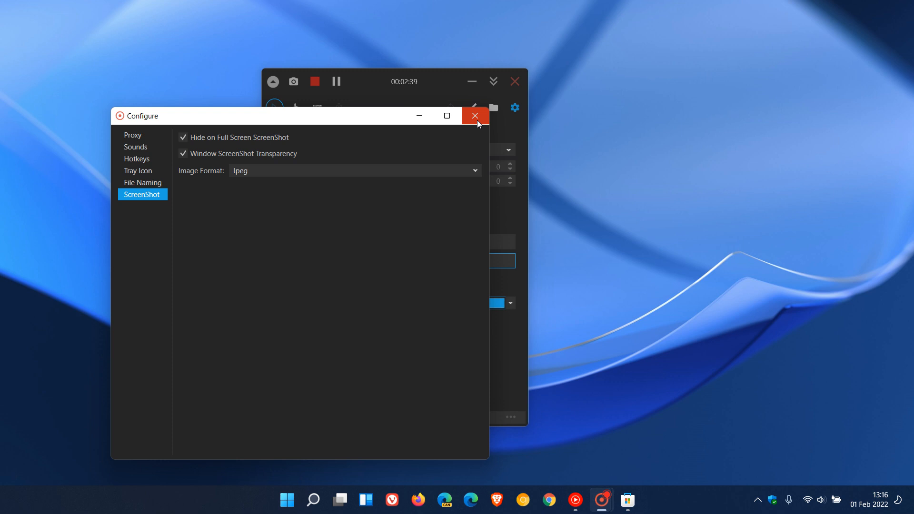
pyautogui.click(475, 116)
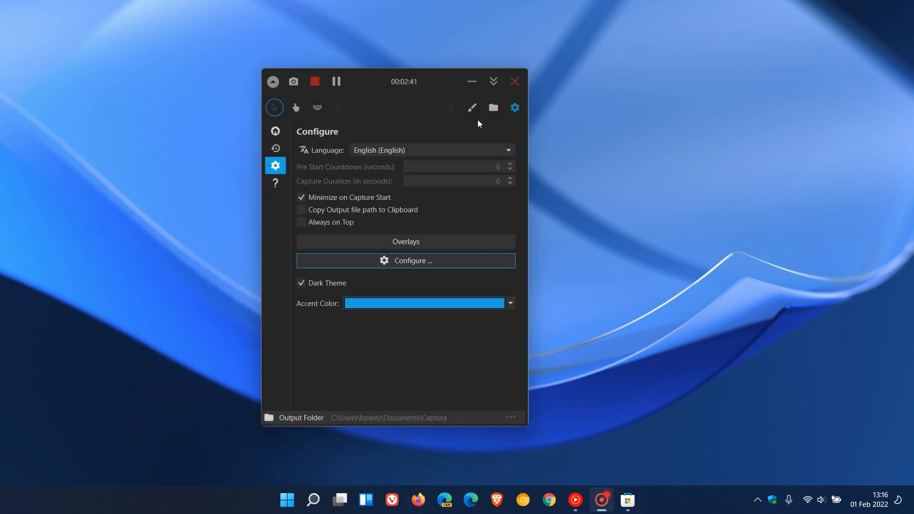
pyautogui.click(275, 131)
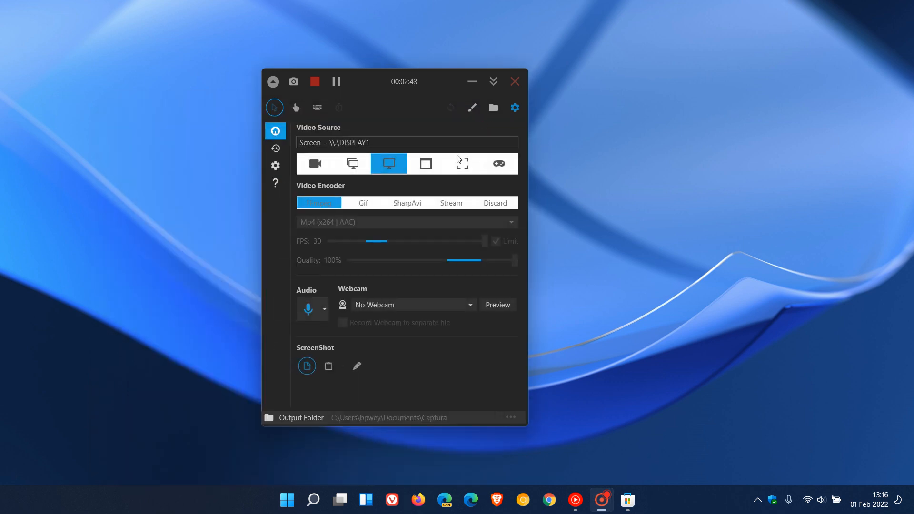
pyautogui.click(627, 501)
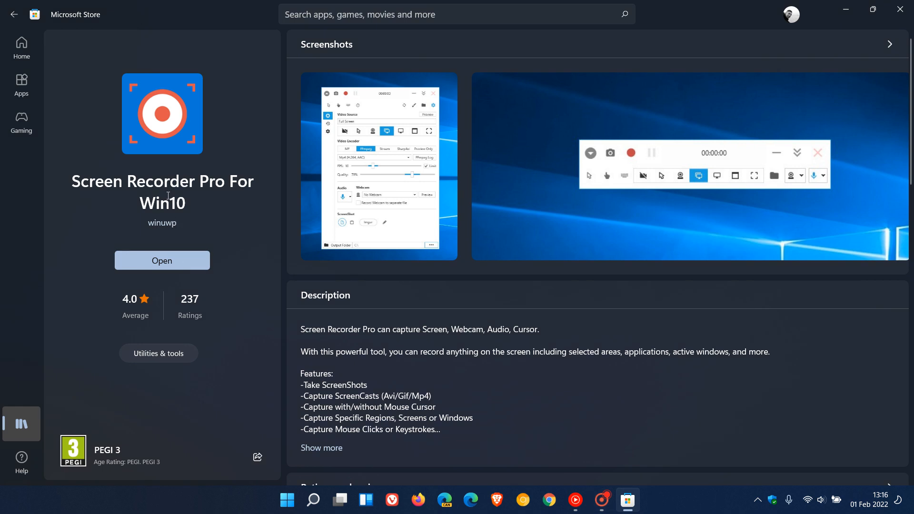
pyautogui.moveTo(220, 198)
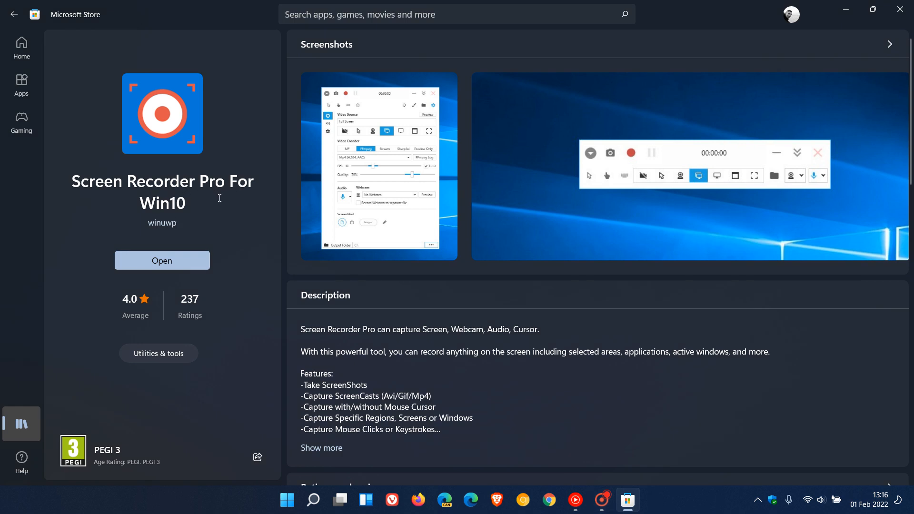
pyautogui.moveTo(247, 205)
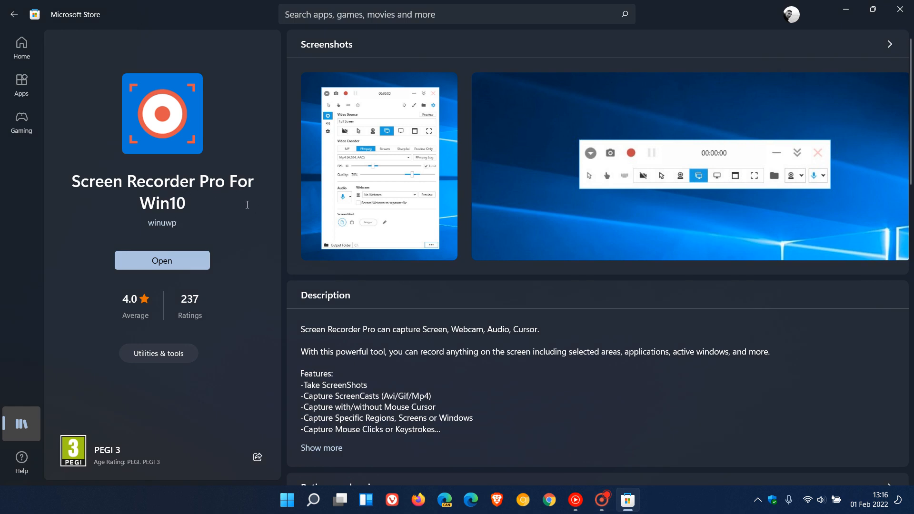
pyautogui.moveTo(654, 331)
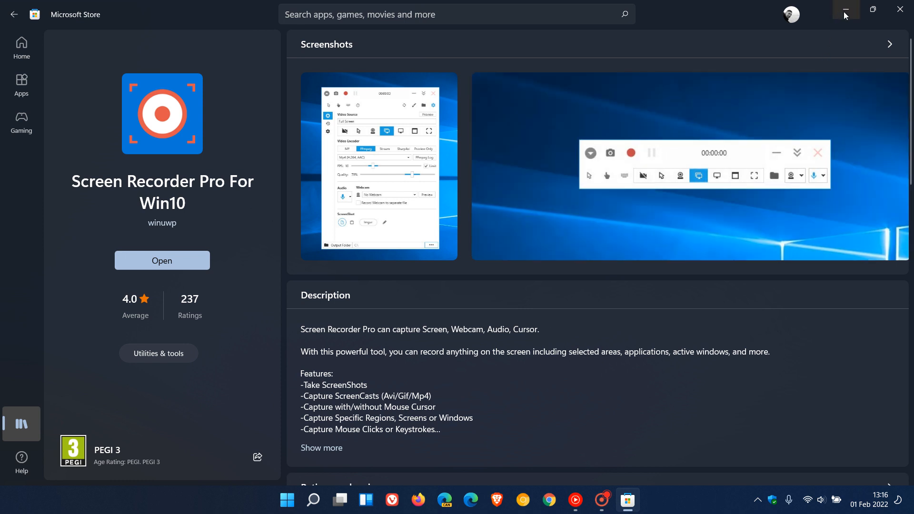
pyautogui.moveTo(844, 10)
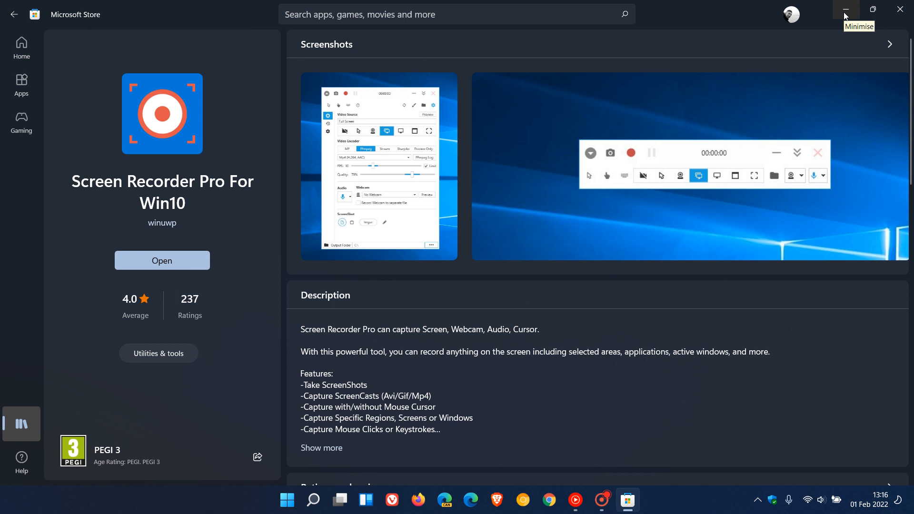
# Minimise Microsoft Store to leave the empty Windows desktop showing
pyautogui.click(845, 10)
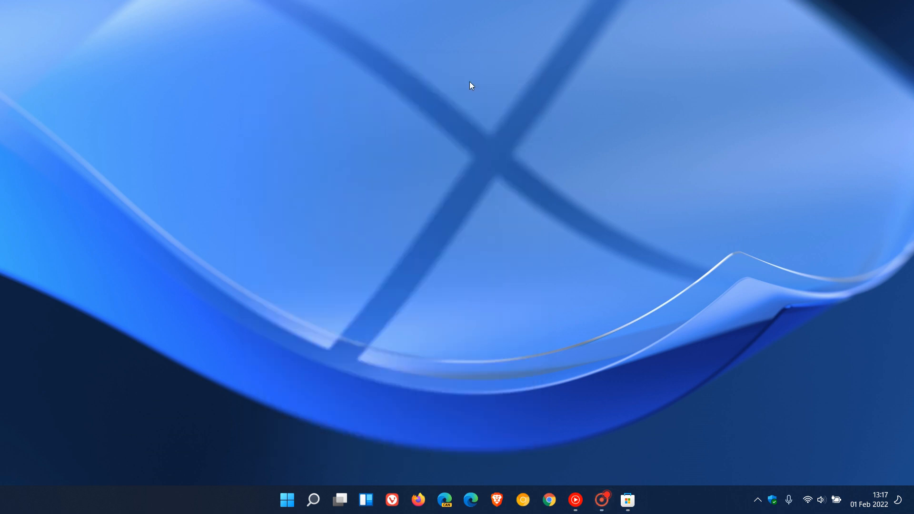
pyautogui.moveTo(632, 238)
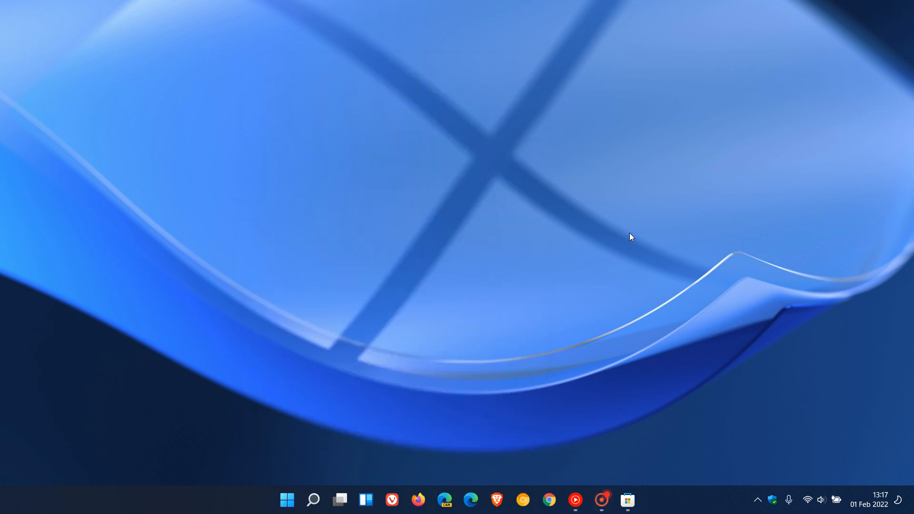